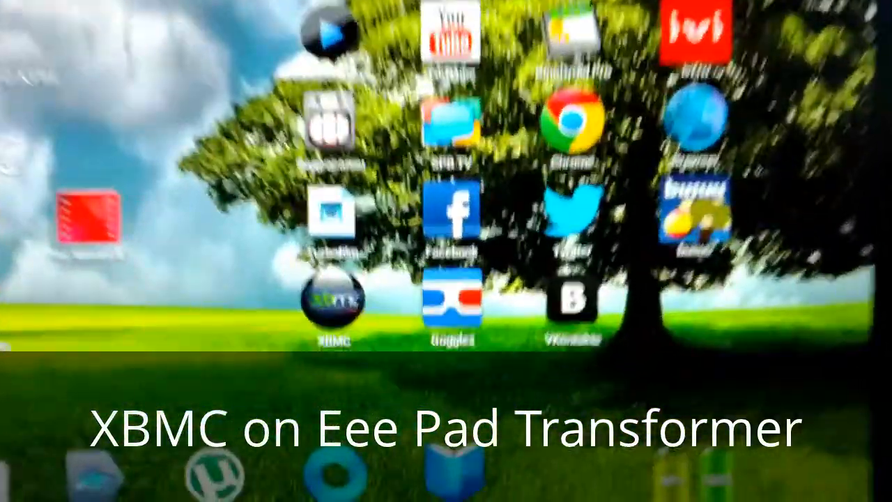
- Launch the XBMC media center app from the Android home screen
{"action": "left_click", "coordinate": [333, 300]}
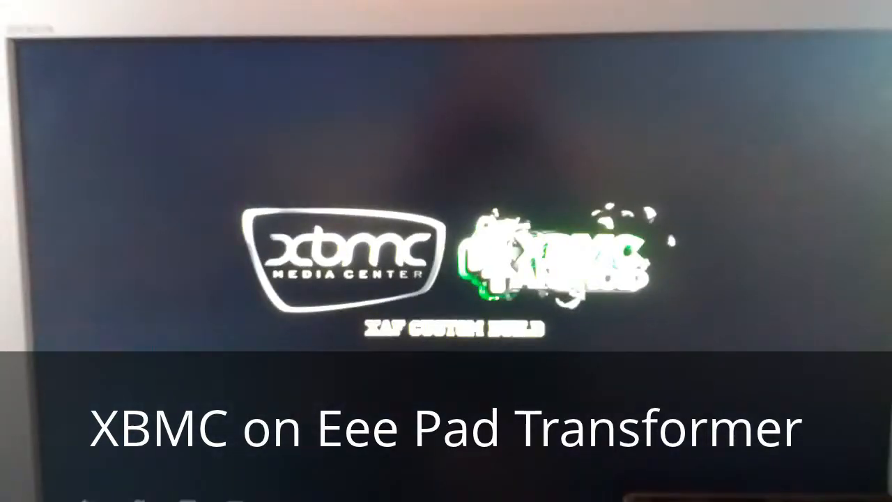